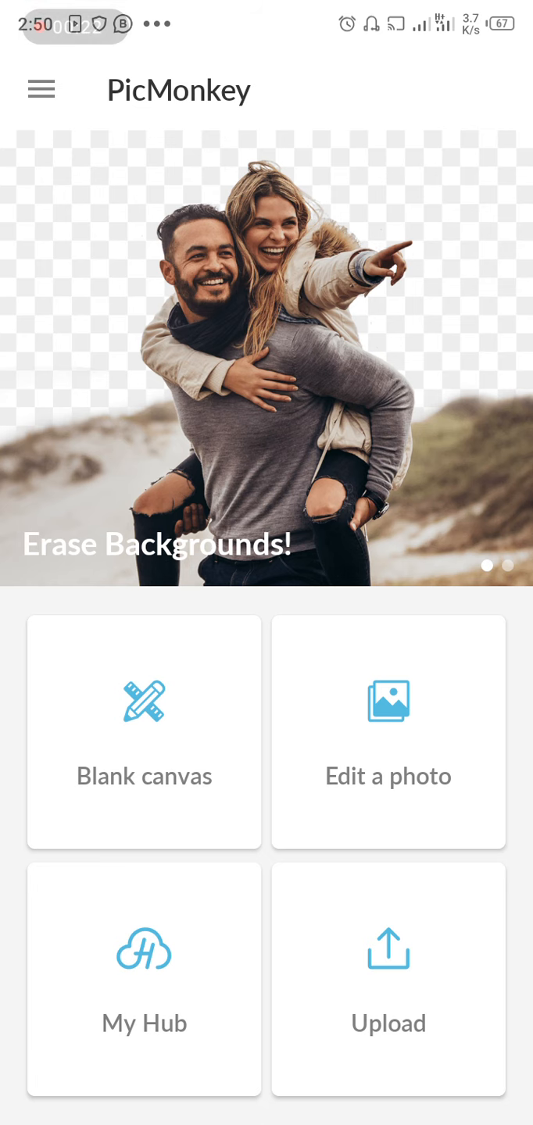
Step: Create a blank square canvas with a dark navy background
{"action": "scroll", "scroll_direction": "left", "scroll_amount": 3}
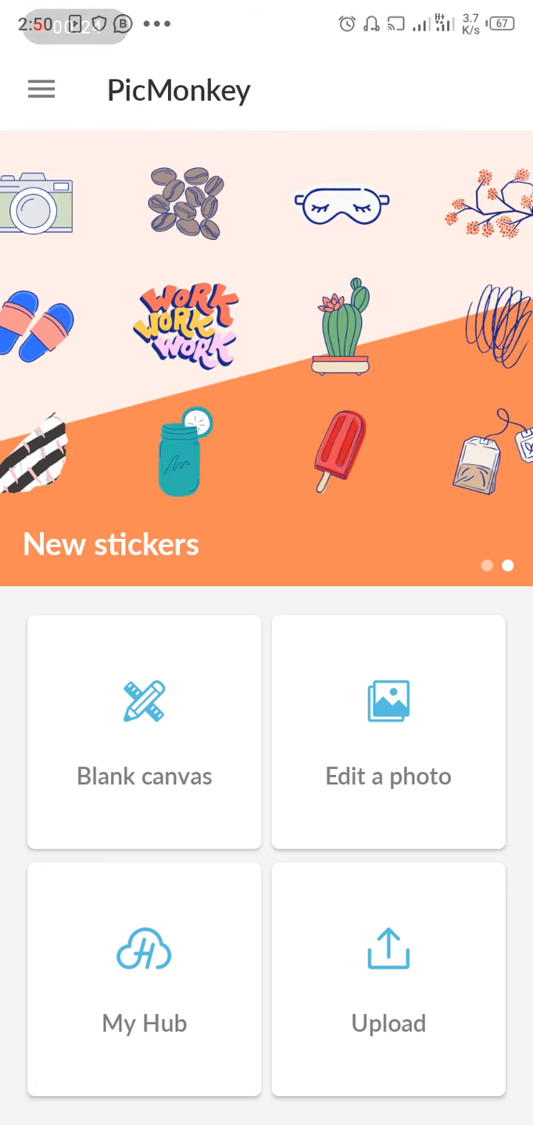
{"action": "left_click", "coordinate": [144, 732]}
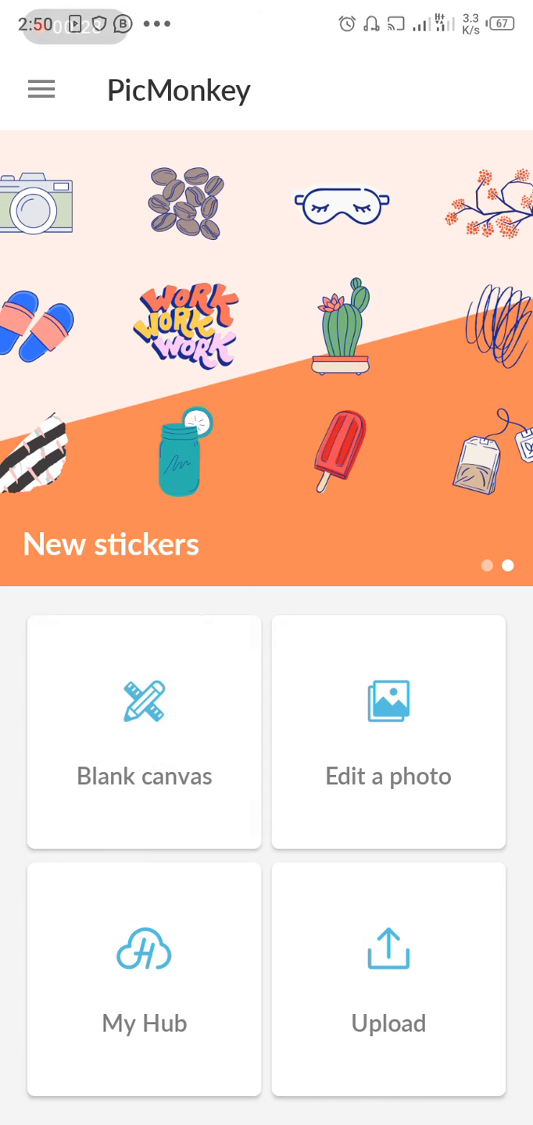
{"action": "left_click", "coordinate": [144, 732]}
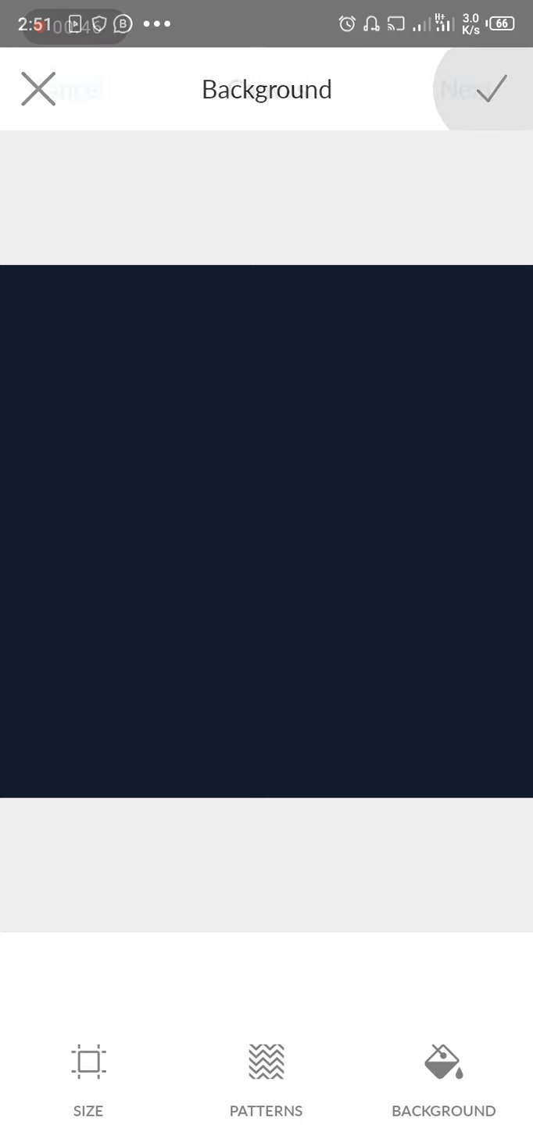
Step: Confirm the navy background and continue into the editor
{"action": "left_click", "coordinate": [490, 88]}
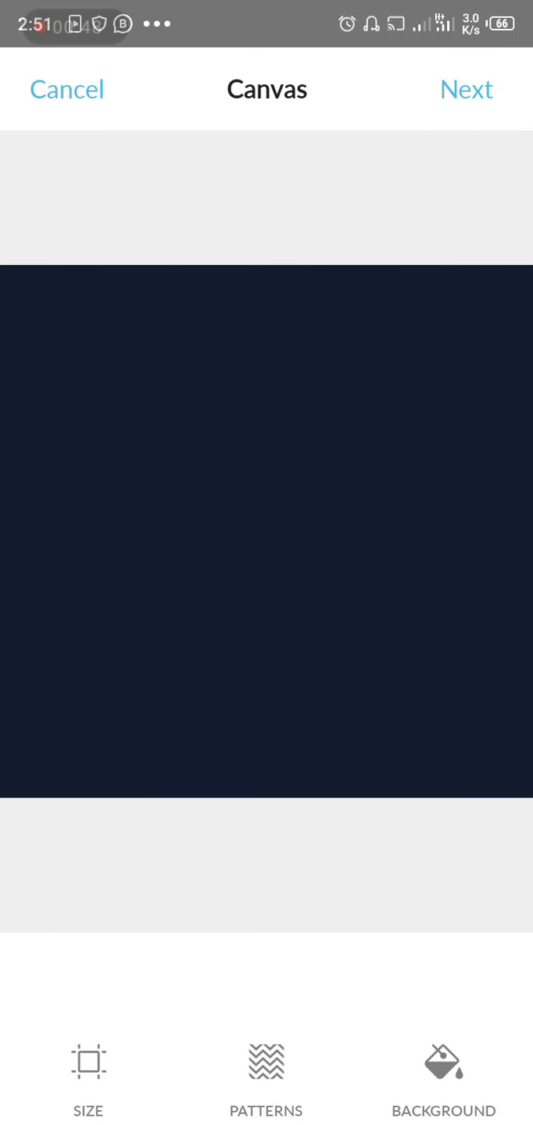
{"action": "left_click", "coordinate": [466, 88]}
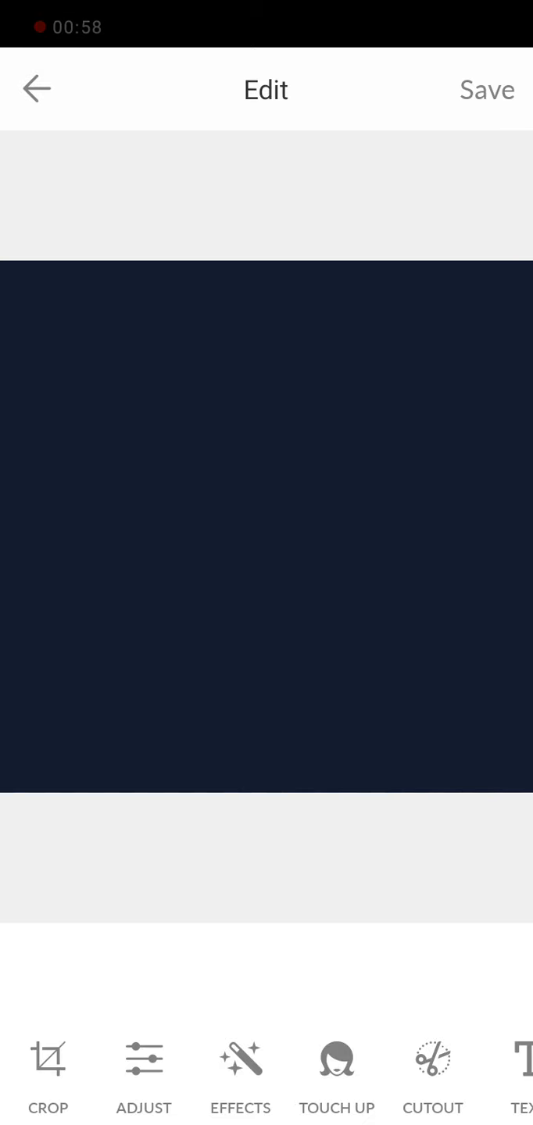
Step: Add the word 'Fun' as centred white text
{"action": "scroll", "scroll_direction": "left", "scroll_amount": 3}
{"action": "type", "text": "Fun"}
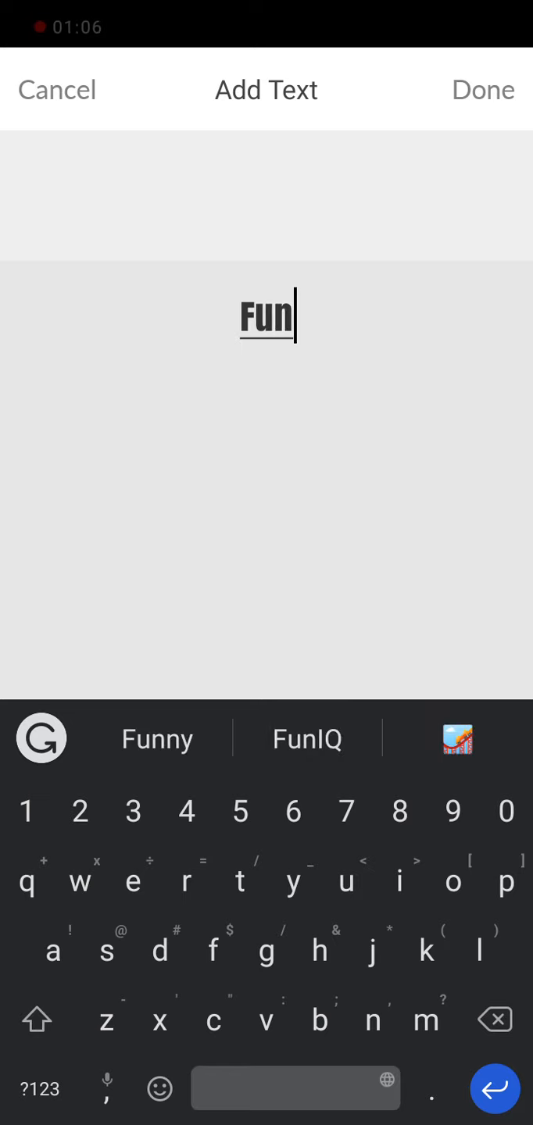
{"action": "left_click", "coordinate": [482, 89]}
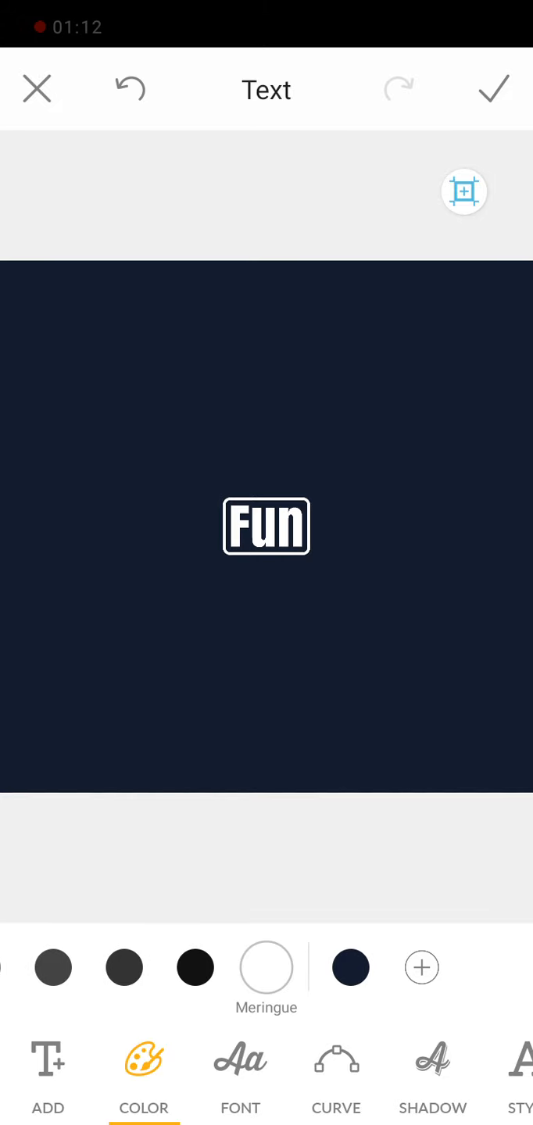
Step: Set the FUN text to Code Pro Bold and start a second text box
{"action": "left_click", "coordinate": [240, 1078]}
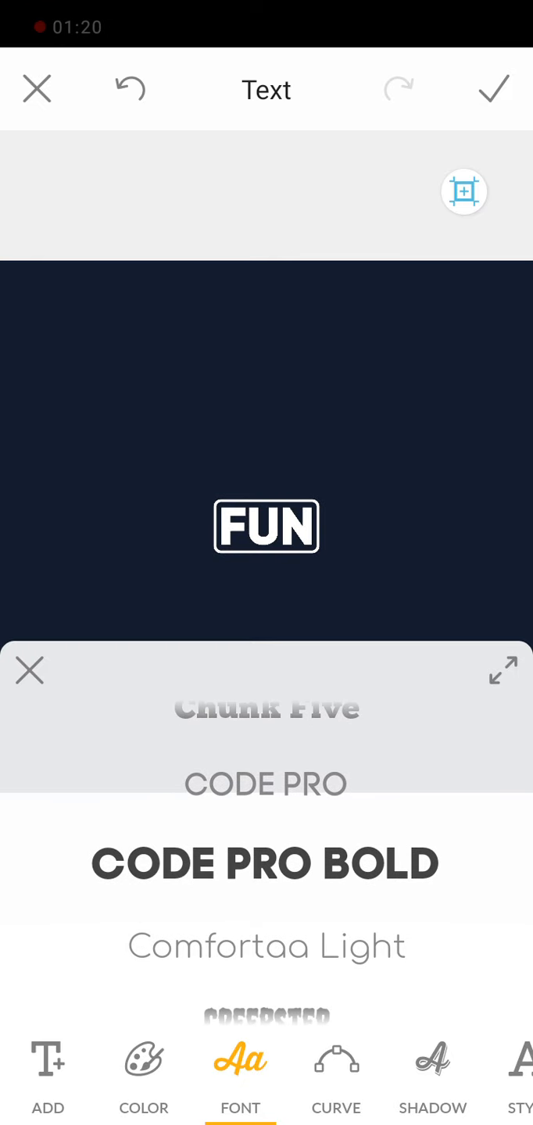
{"action": "left_click", "coordinate": [493, 89]}
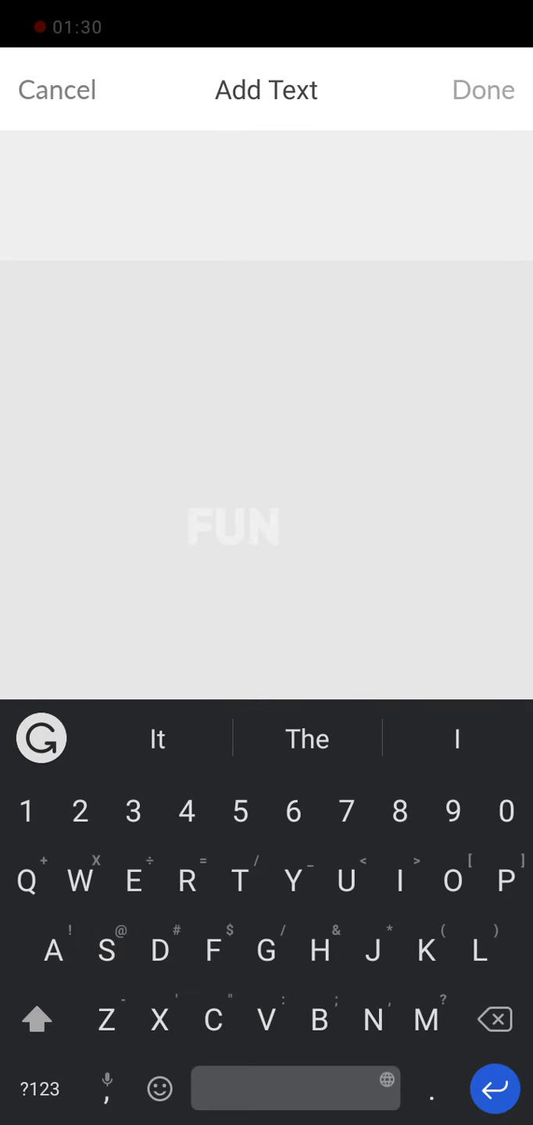
Step: Add 'IQ' in a thin font beside FUN
{"action": "type", "text": "Q"}
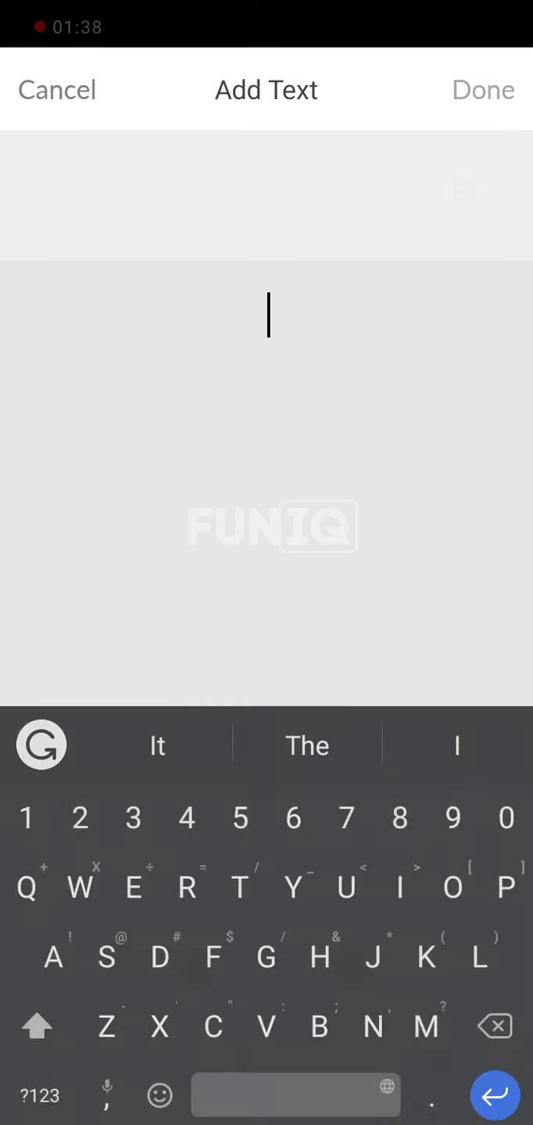
{"action": "left_click", "coordinate": [482, 89]}
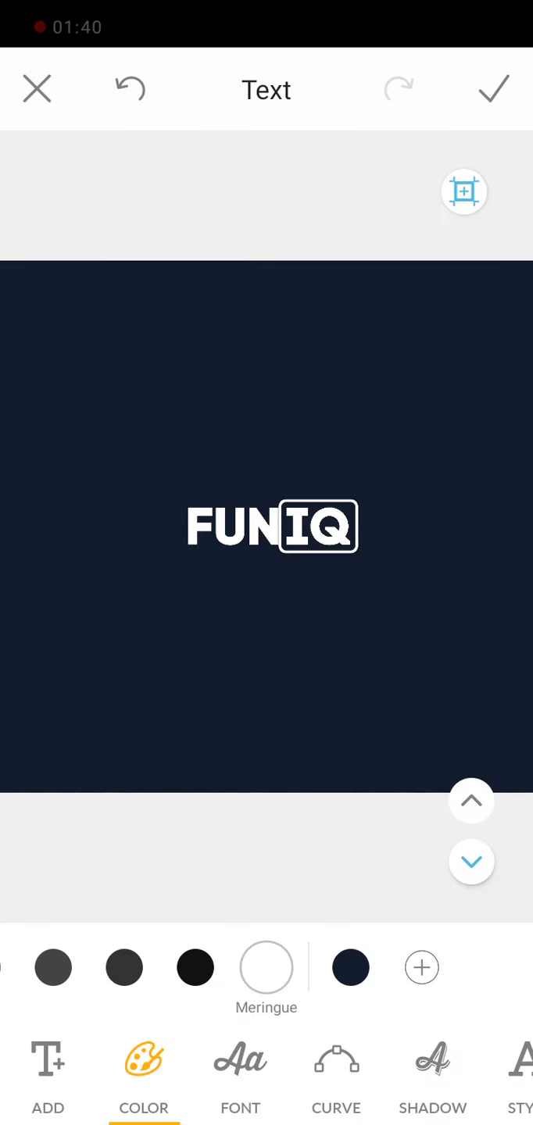
{"action": "left_click", "coordinate": [240, 1074]}
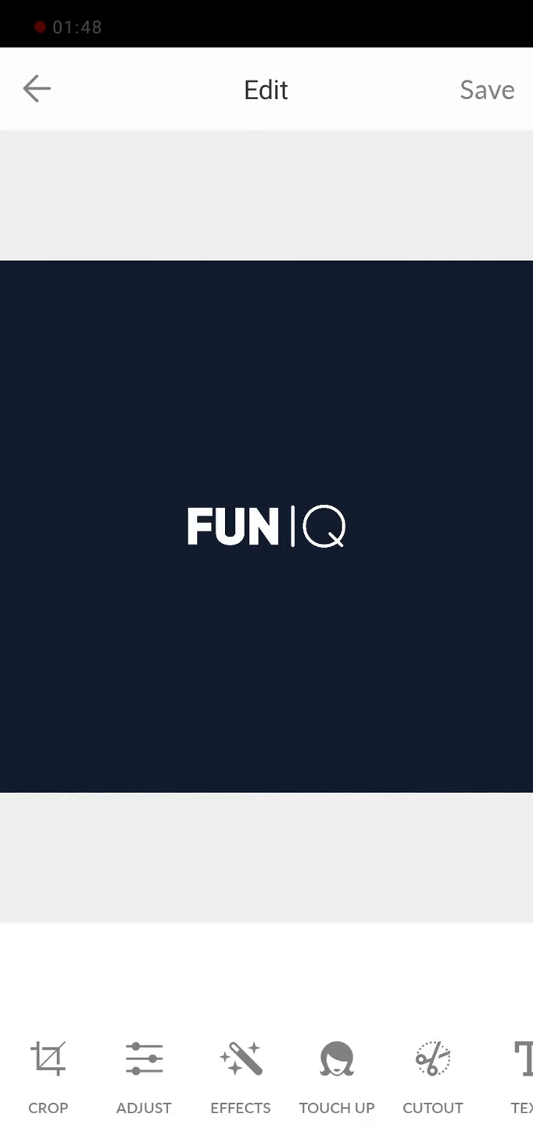
Step: Recolour the FUN text light blue, keeping IQ white
{"action": "left_click", "coordinate": [515, 1058]}
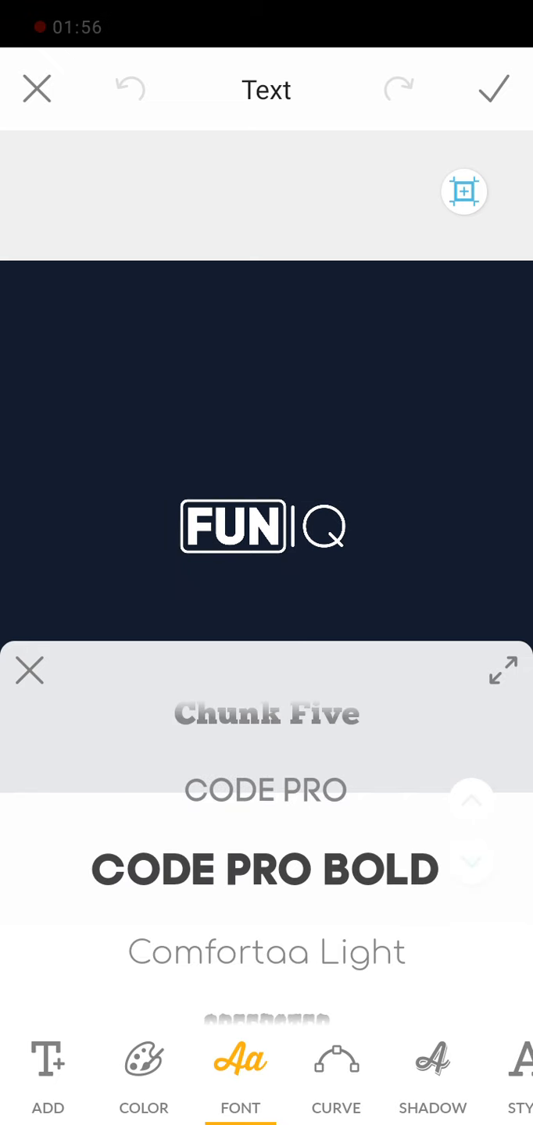
{"action": "left_click", "coordinate": [143, 1076]}
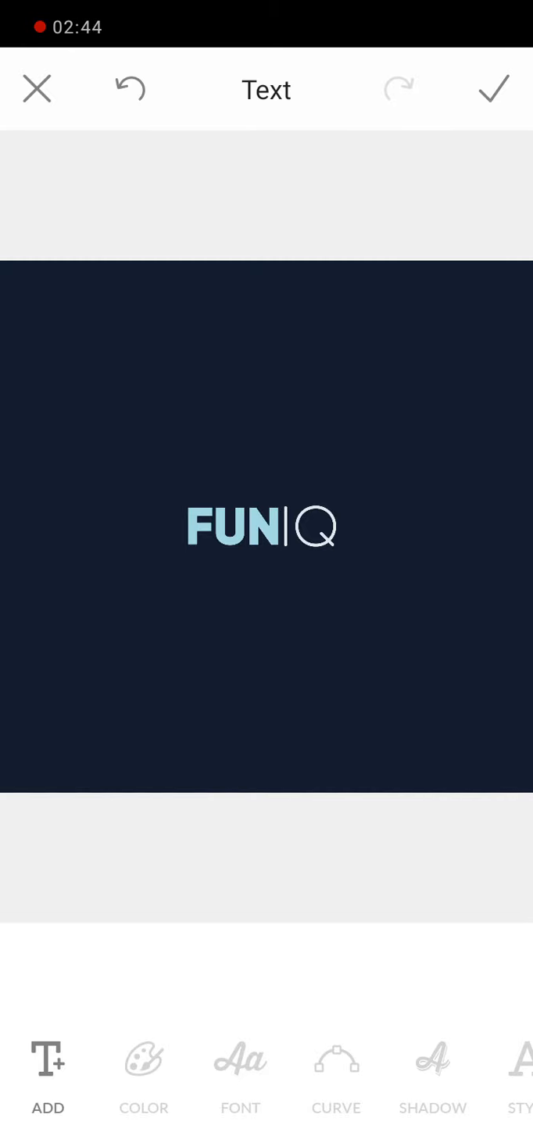
Step: Apply the text edits and save the navy FUN|Q logo
{"action": "left_click", "coordinate": [492, 89]}
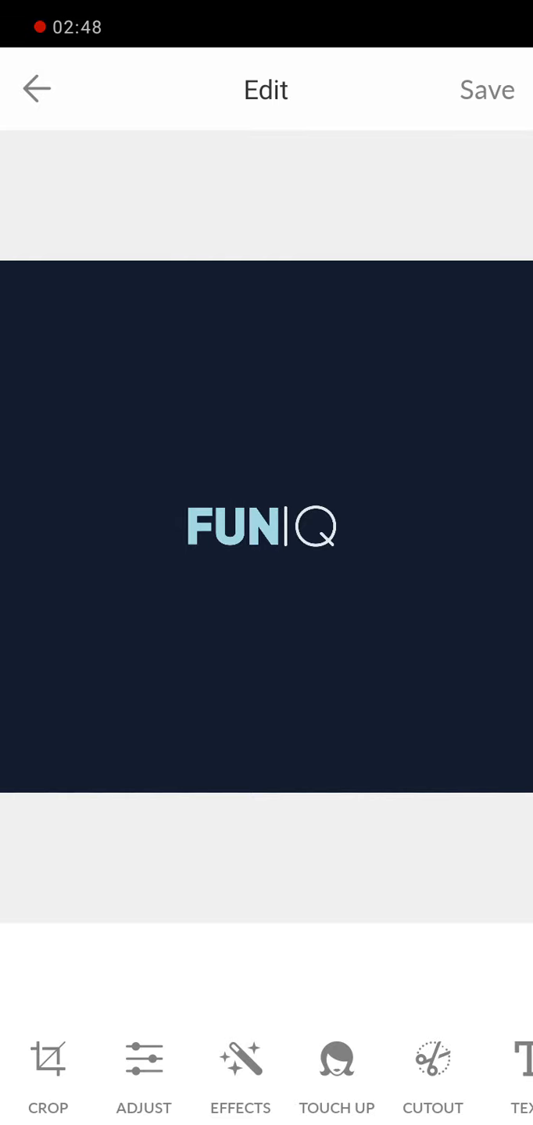
{"action": "left_click", "coordinate": [487, 89]}
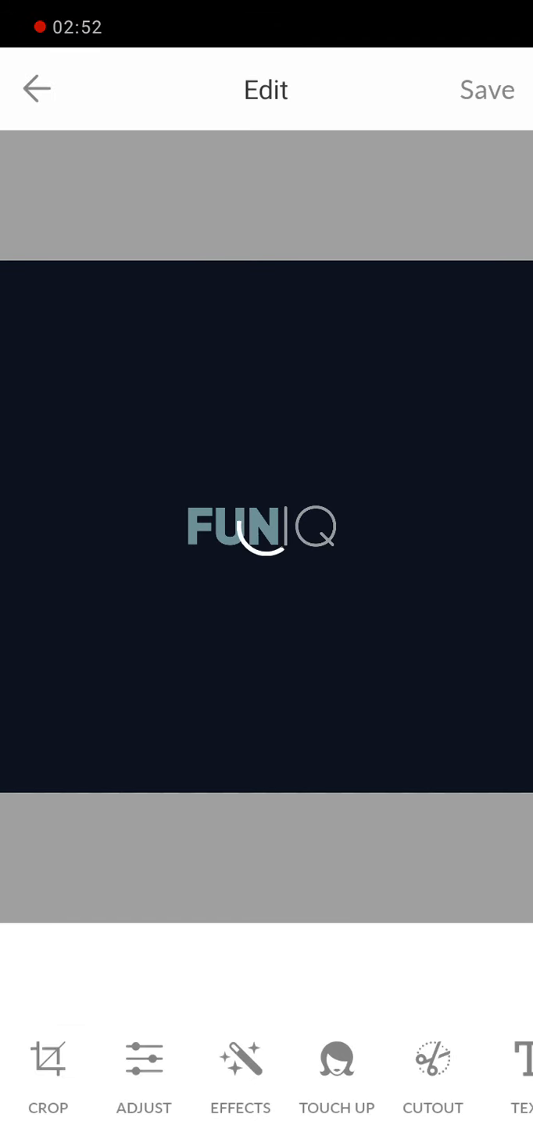
{"action": "left_click", "coordinate": [487, 89]}
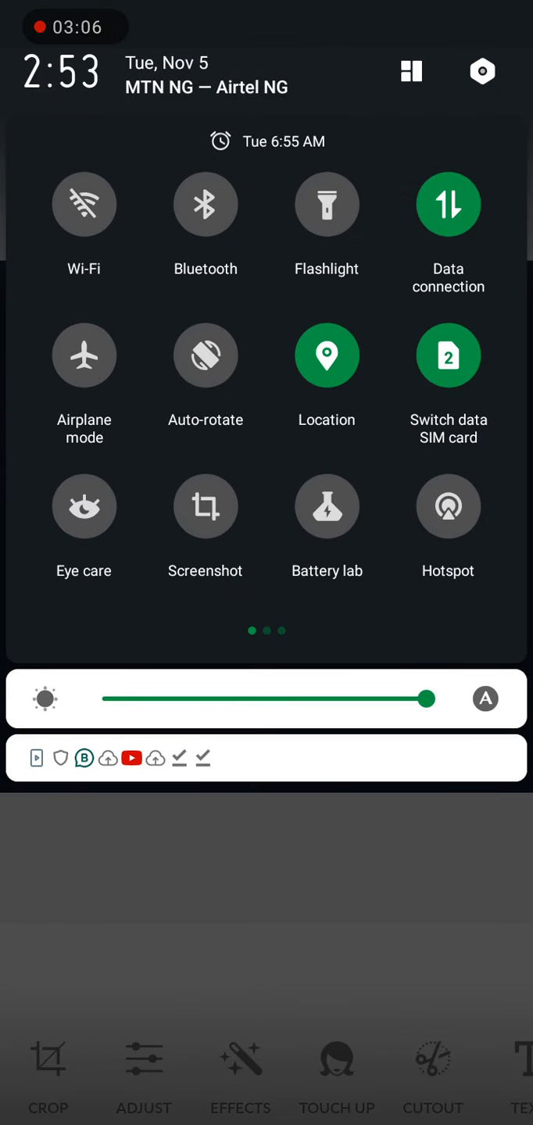
{"action": "scroll", "scroll_direction": "left", "scroll_amount": 3}
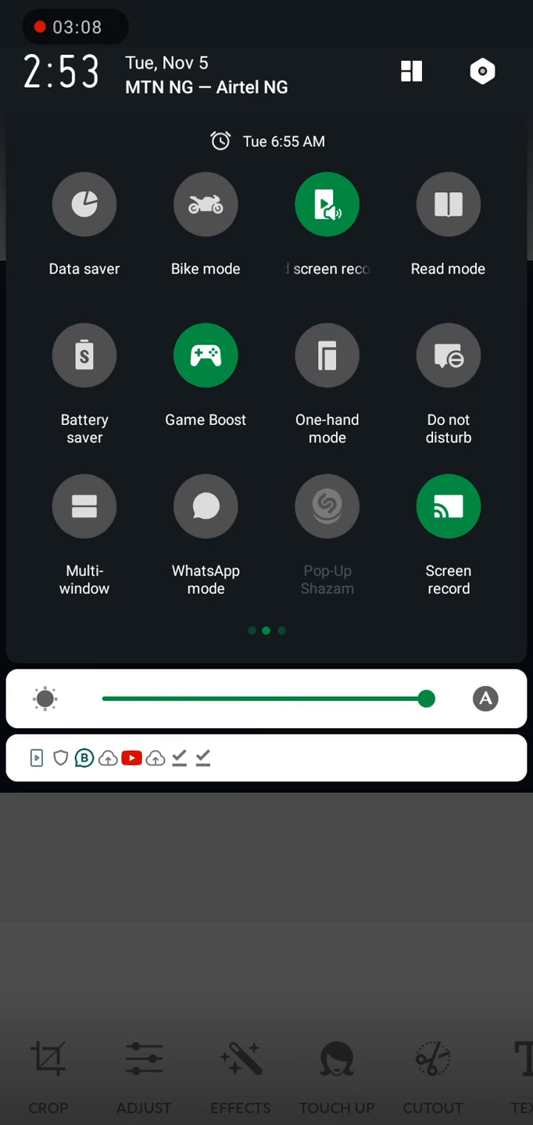